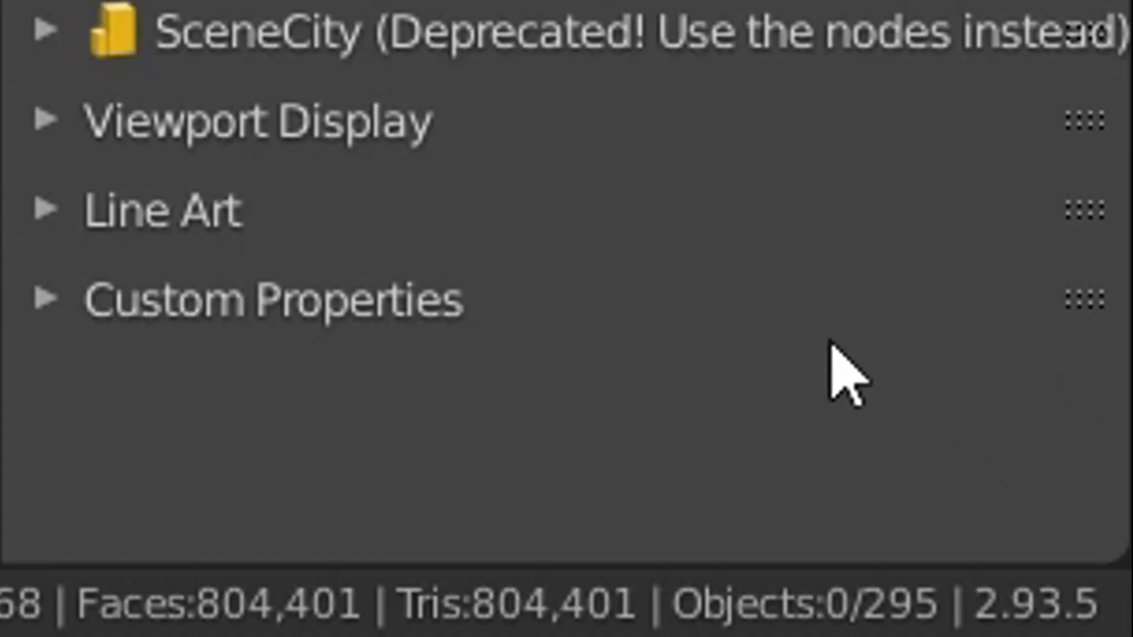
pyautogui.moveTo(1041, 607)
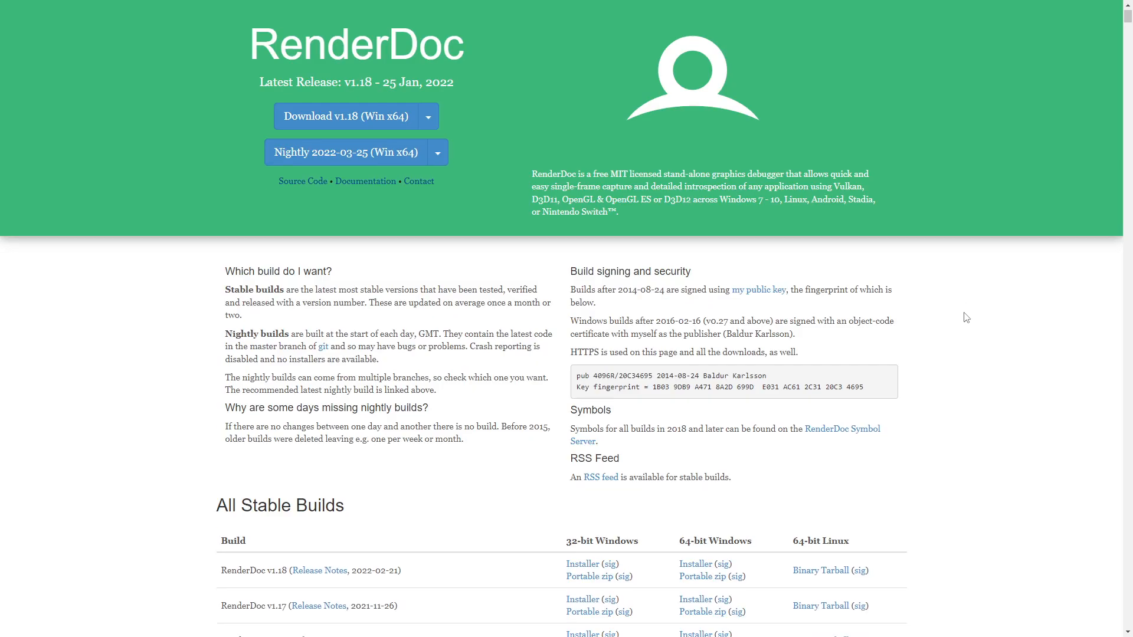
# - Bring the All Stable Builds table into view on the renderdoc.org builds page
pyautogui.scroll(-3)
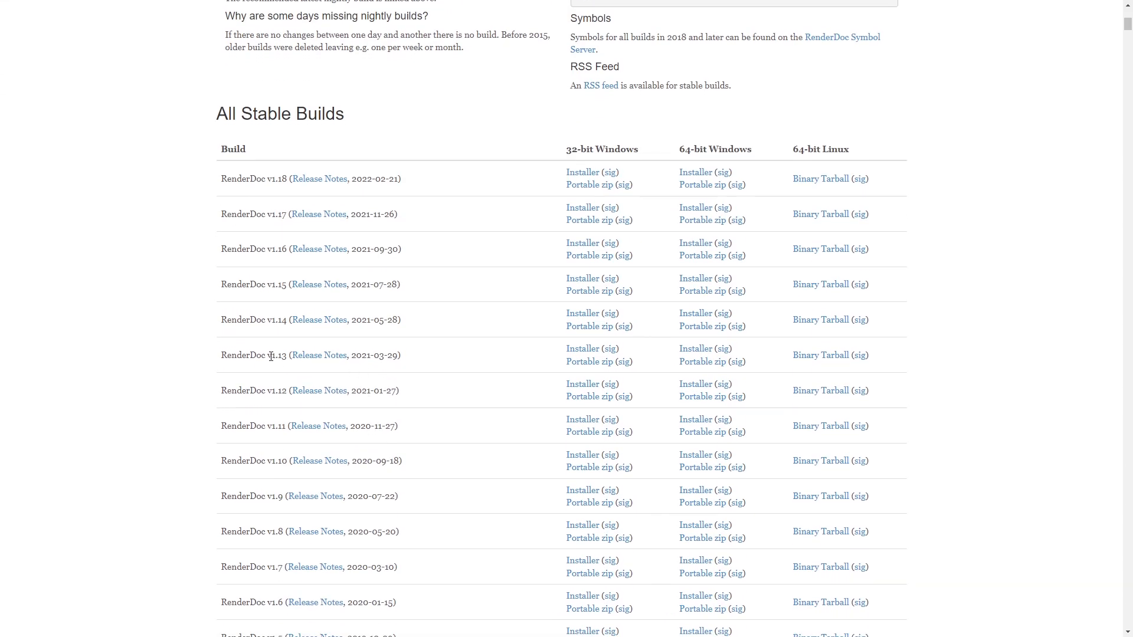
pyautogui.moveTo(281, 358)
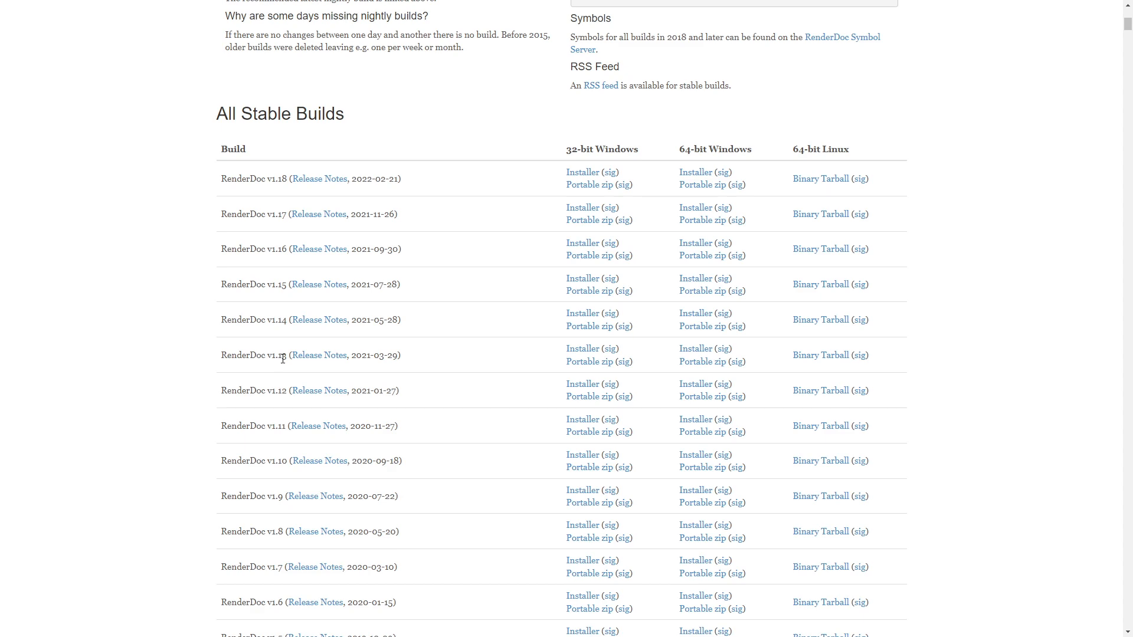
pyautogui.moveTo(616, 347)
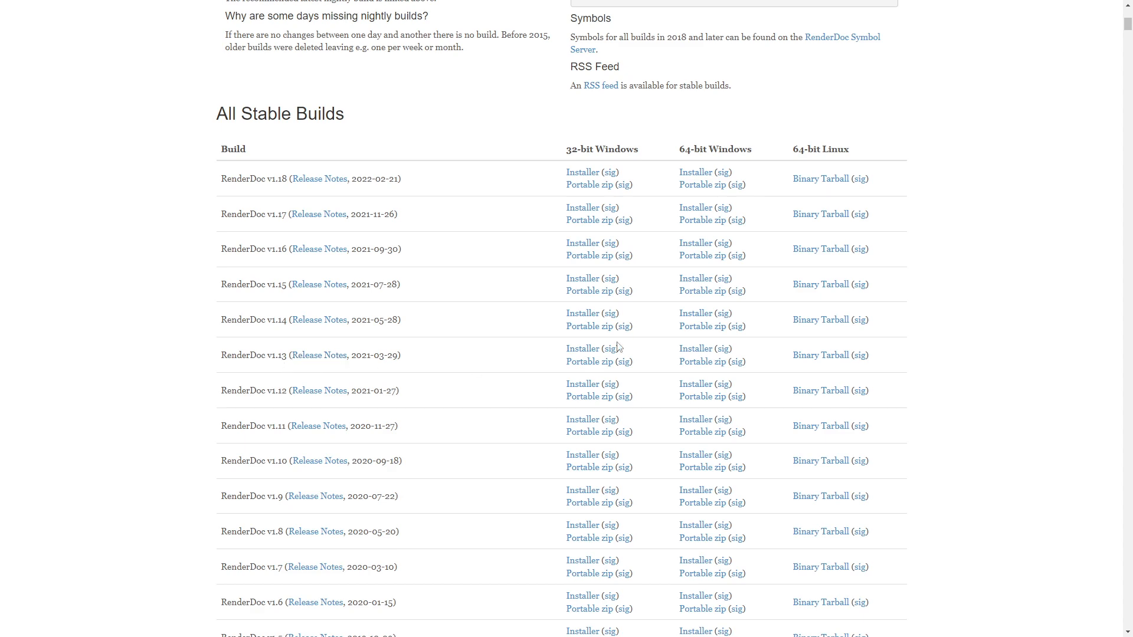
# - Reach the Maps Models Importer v0.4.1 release with its Blender, RenderDoc and Chrome requirements
pyautogui.click(684, 529)
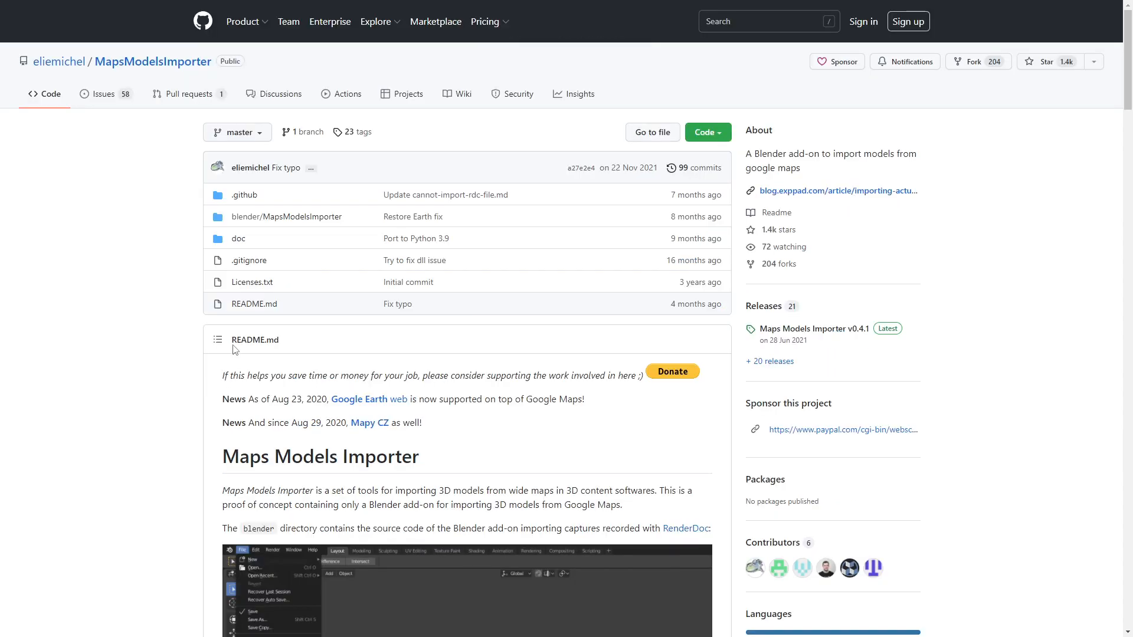
pyautogui.scroll(-3)
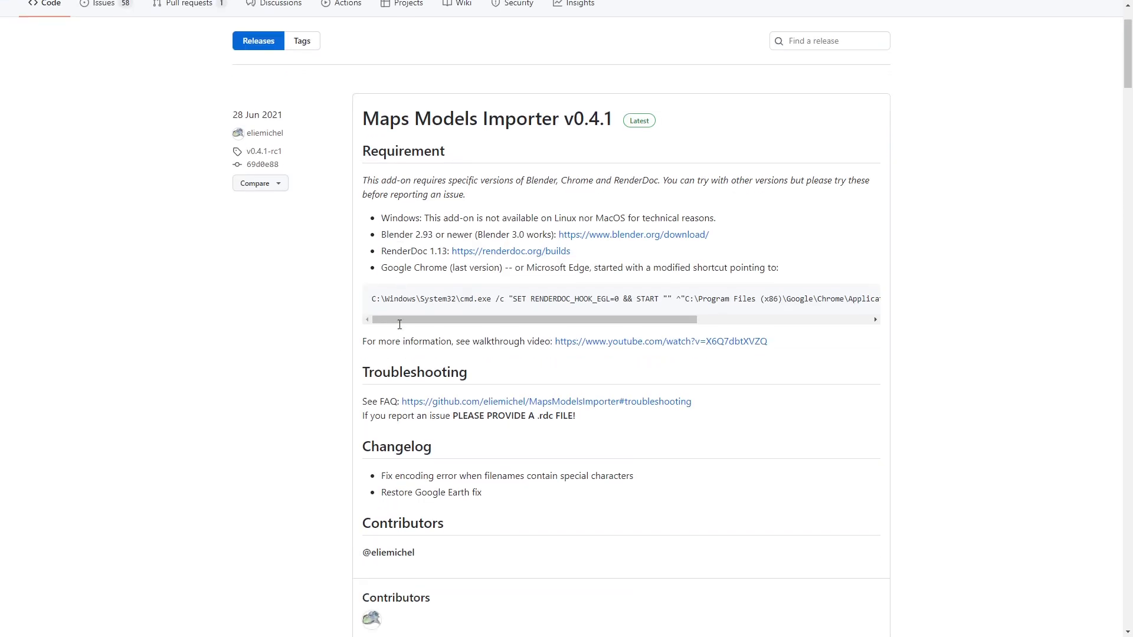
pyautogui.scroll(-3)
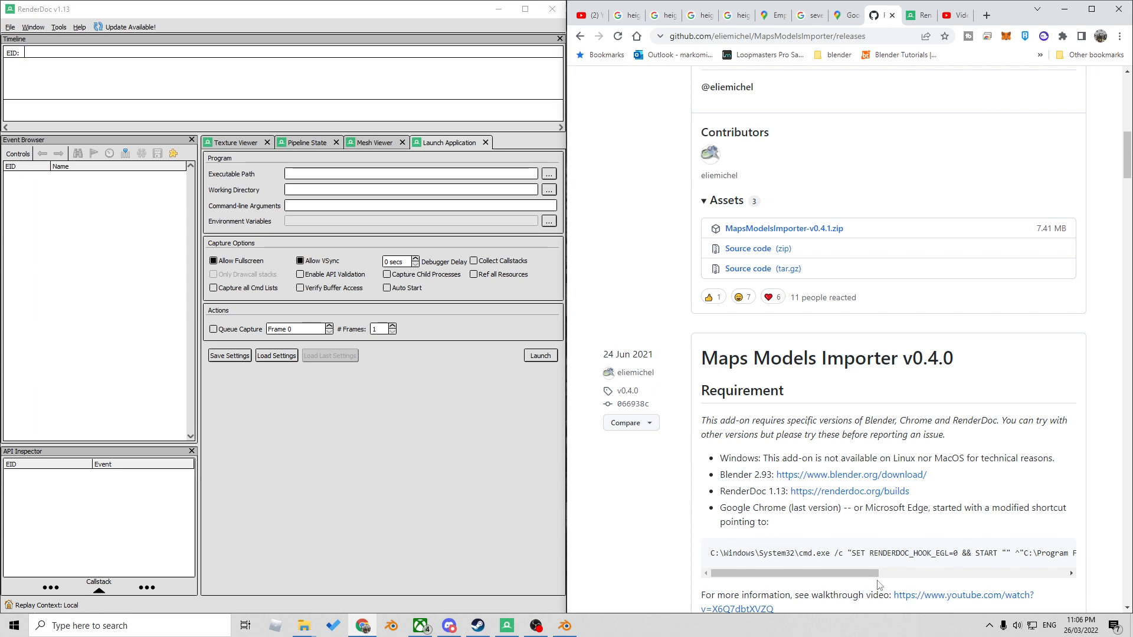
pyautogui.moveTo(835, 551)
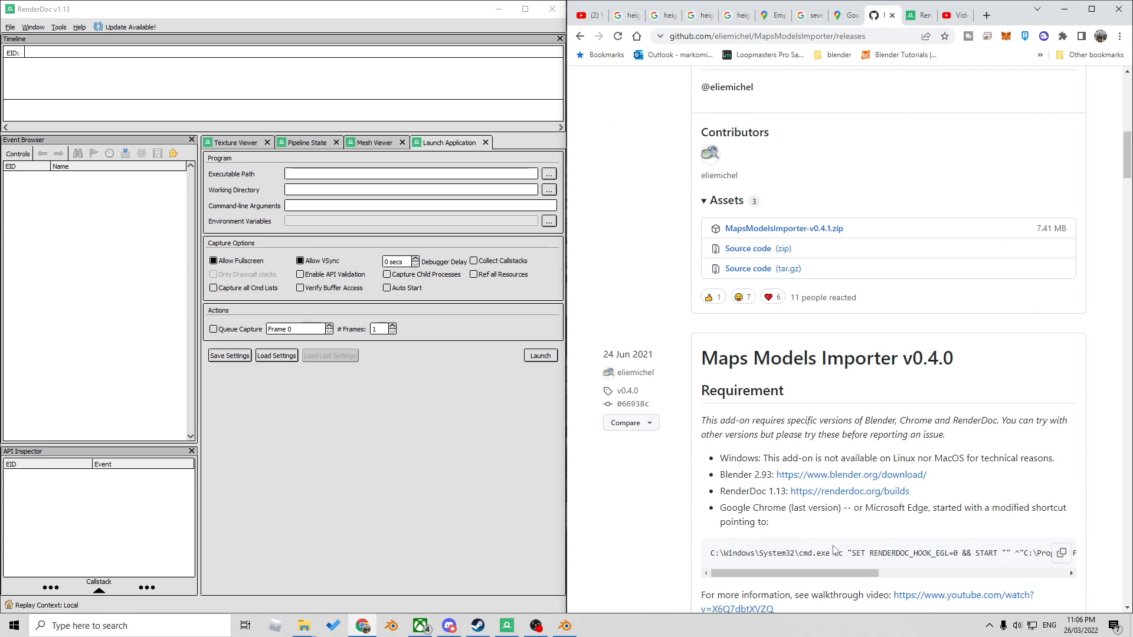
pyautogui.moveTo(836, 551)
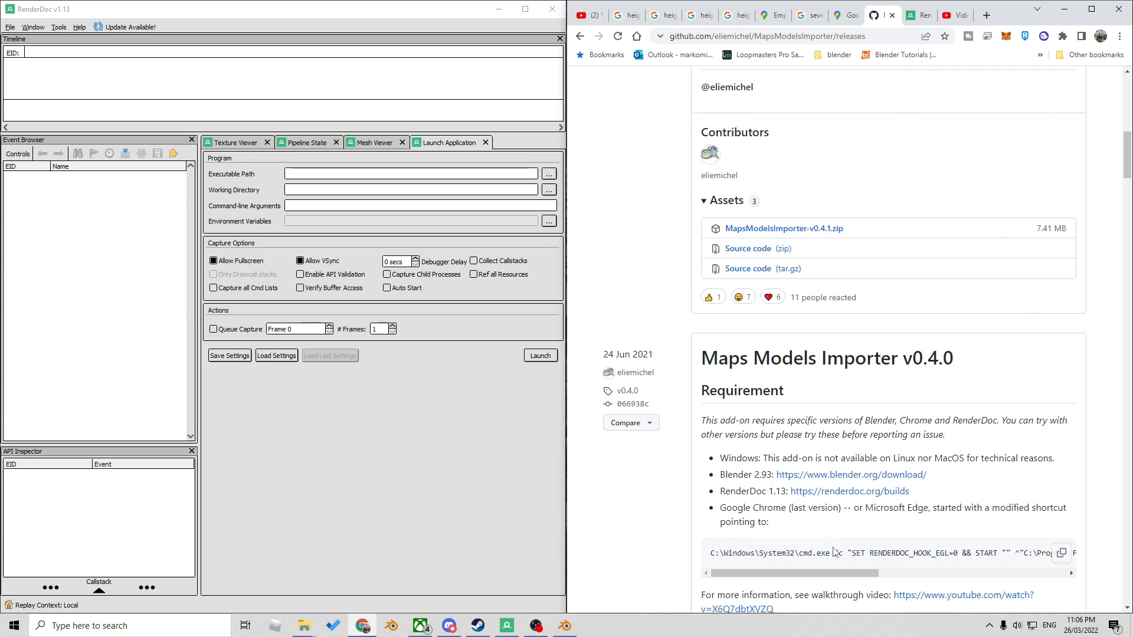
# - Close the Chrome window from the taskbar and leave the unsaved page
pyautogui.rightClick(361, 625)
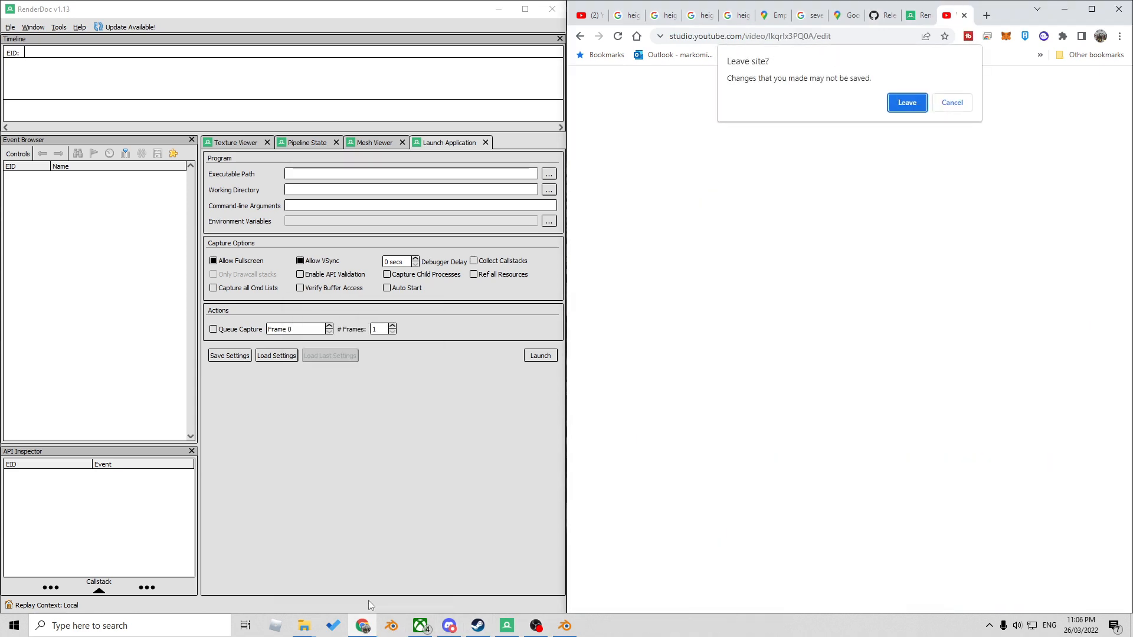
pyautogui.click(303, 625)
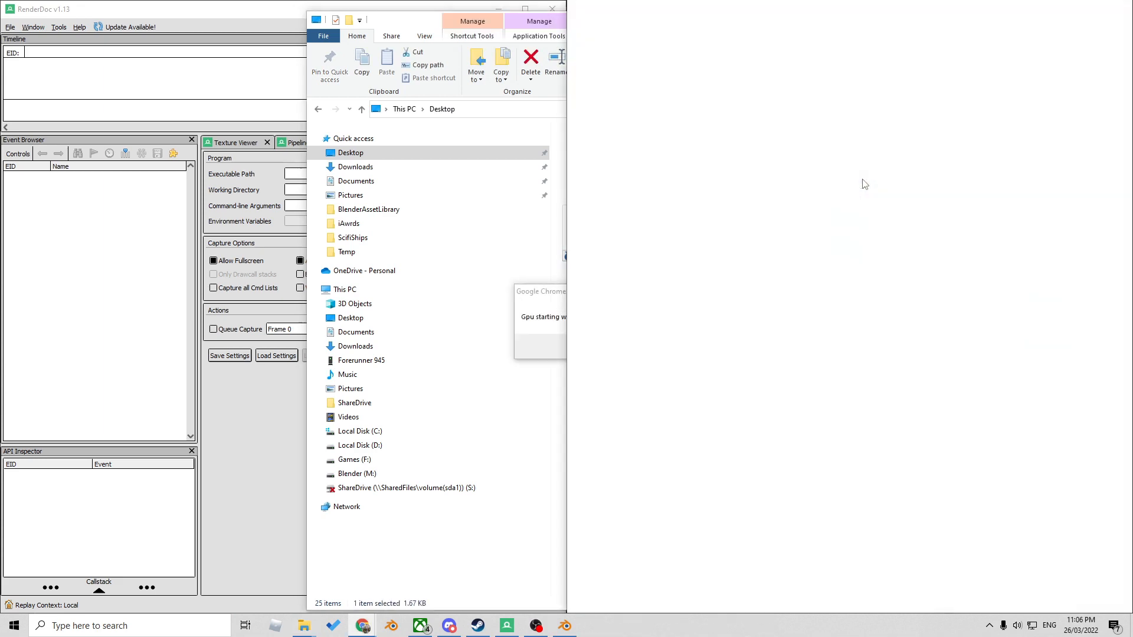
# - Inject into chrome.exe GPU process 27152 via File > Inject into Process and let Chrome continue starting
pyautogui.click(11, 27)
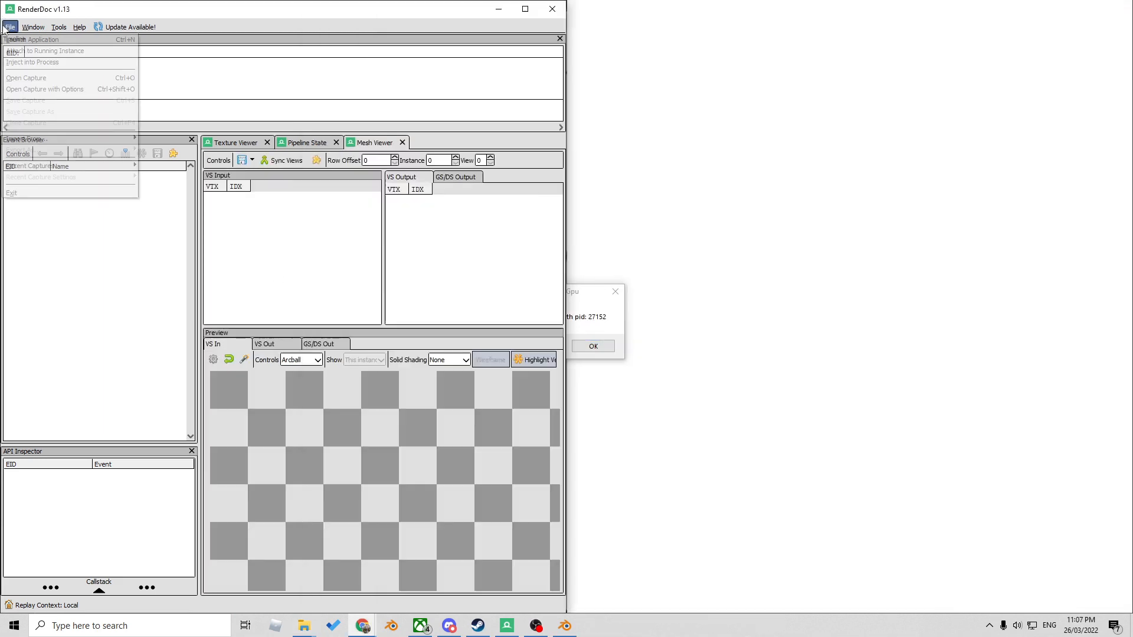
pyautogui.click(32, 62)
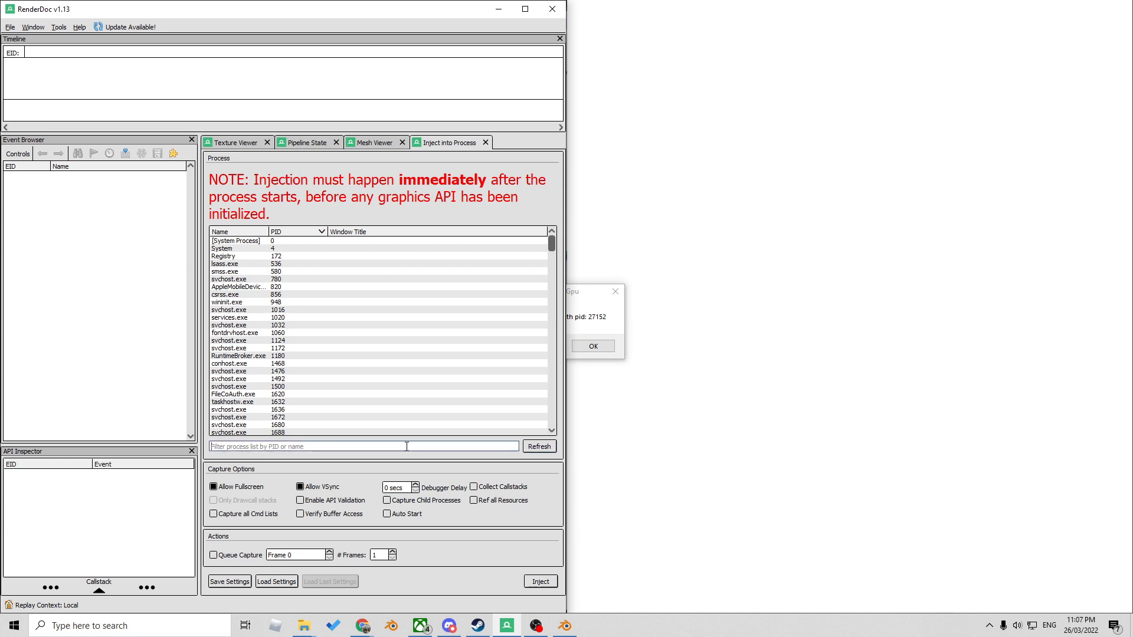
pyautogui.write('27152')
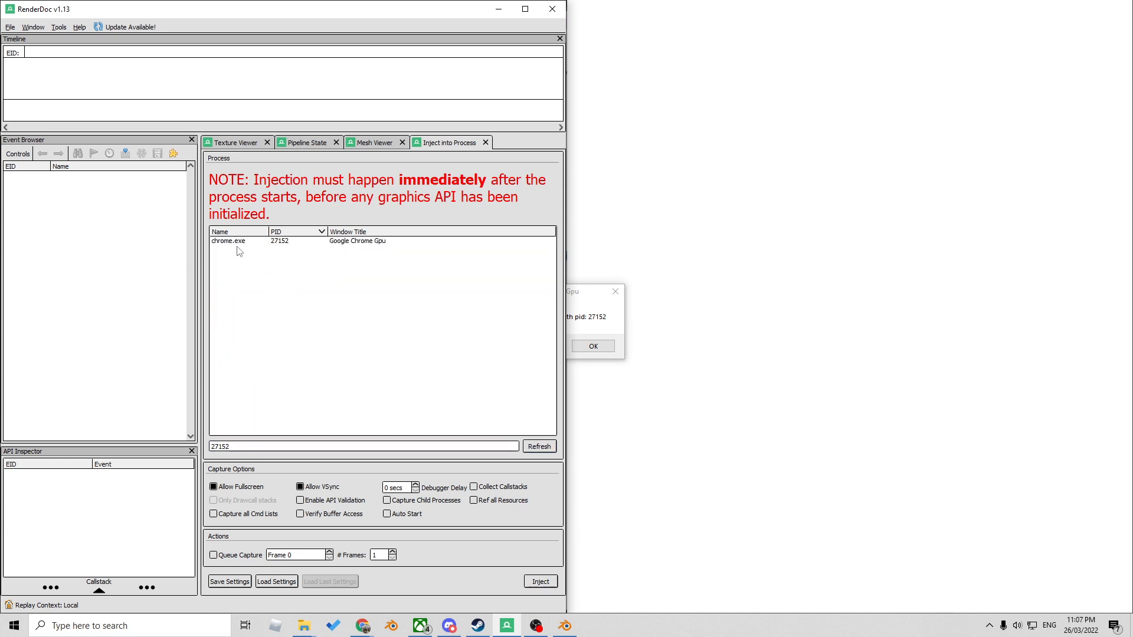
pyautogui.click(539, 580)
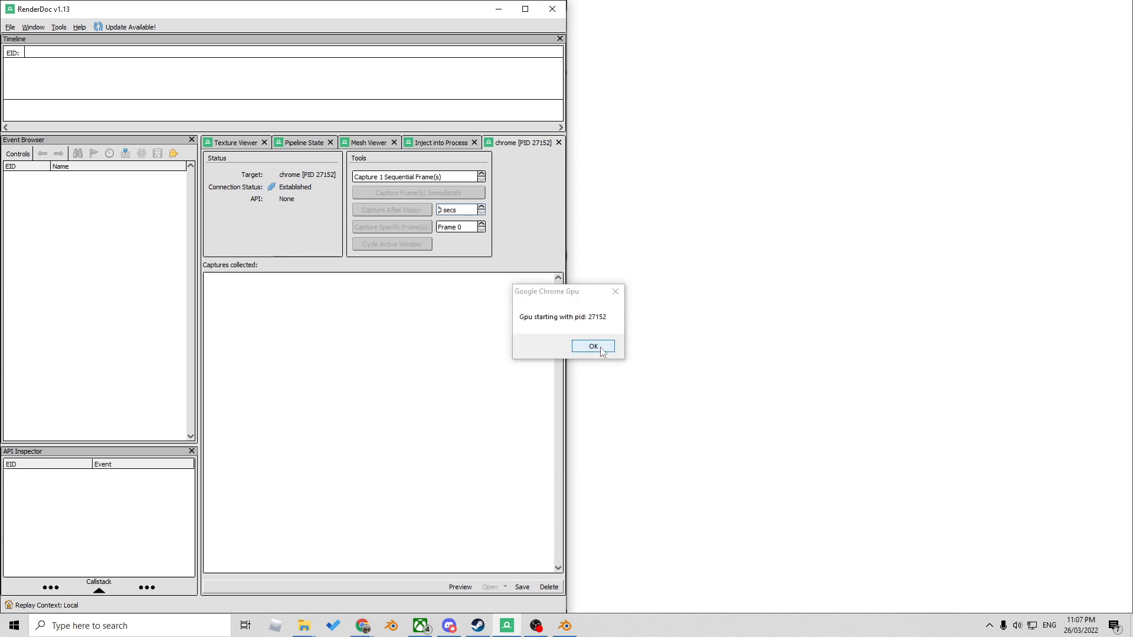
pyautogui.click(592, 346)
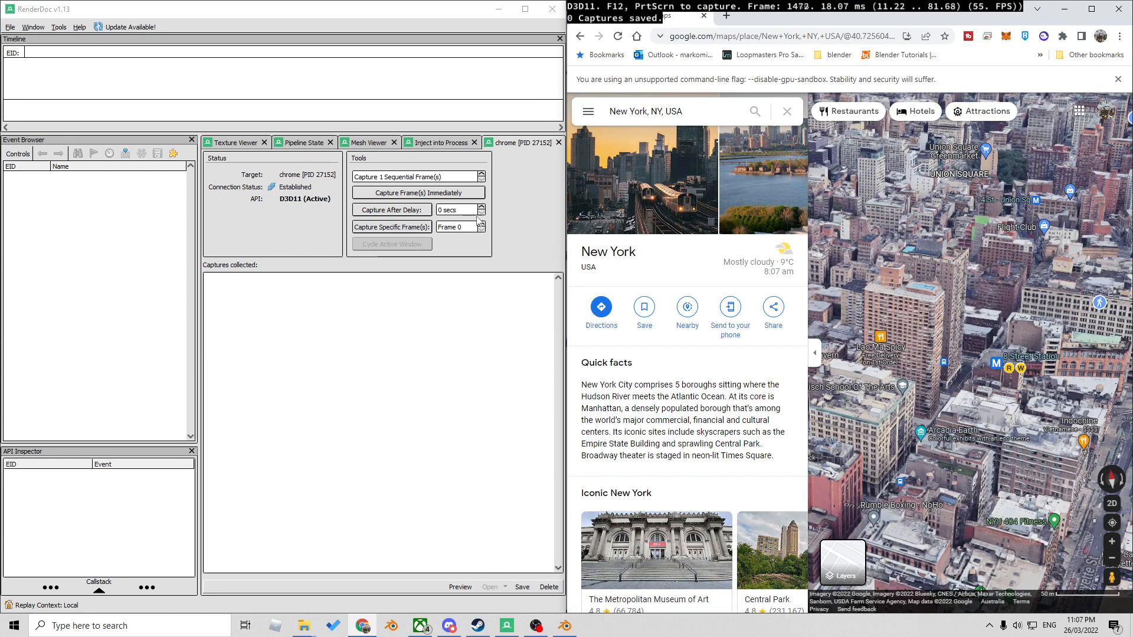
# - Capture frames 1483 and 1568 of the New York 3D map with Capture Frame(s) Immediately
pyautogui.click(418, 193)
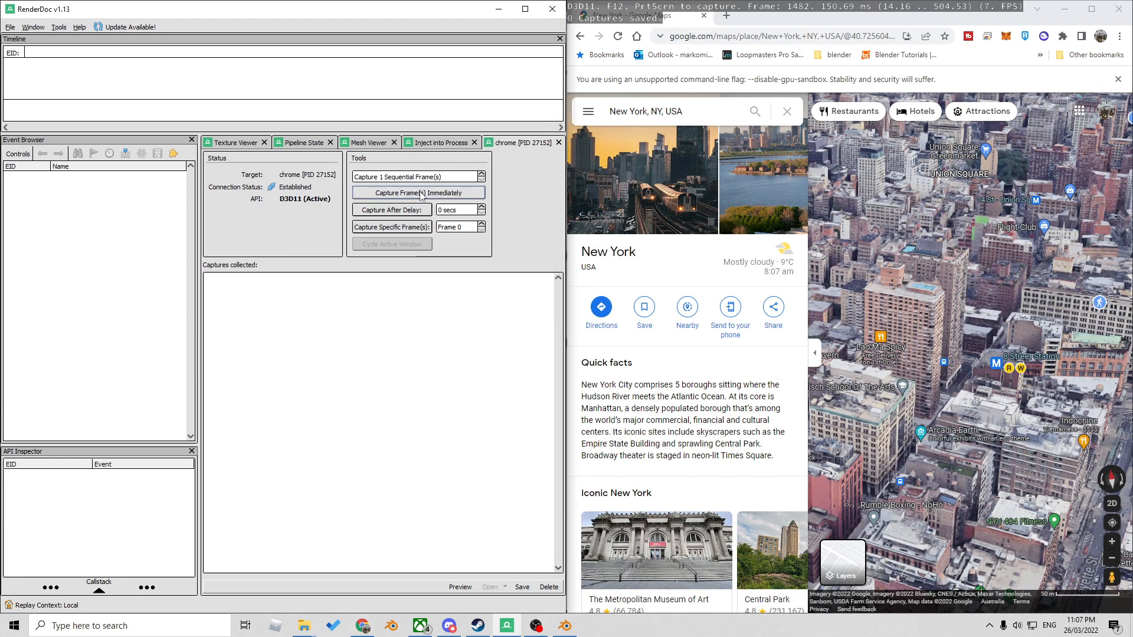
pyautogui.click(418, 192)
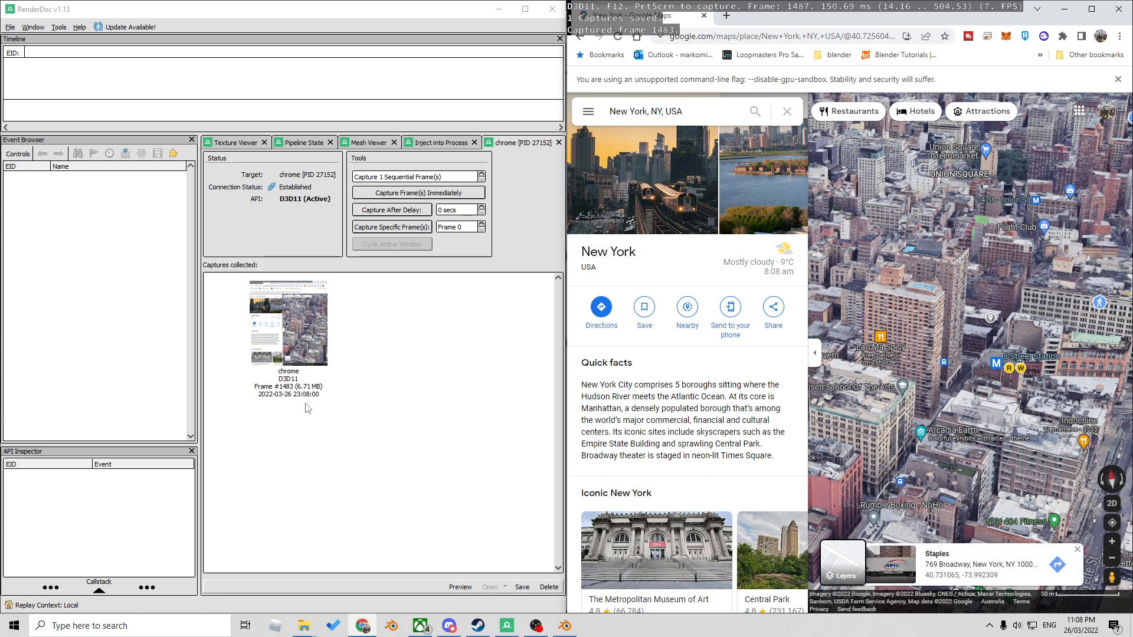
pyautogui.moveTo(304, 394)
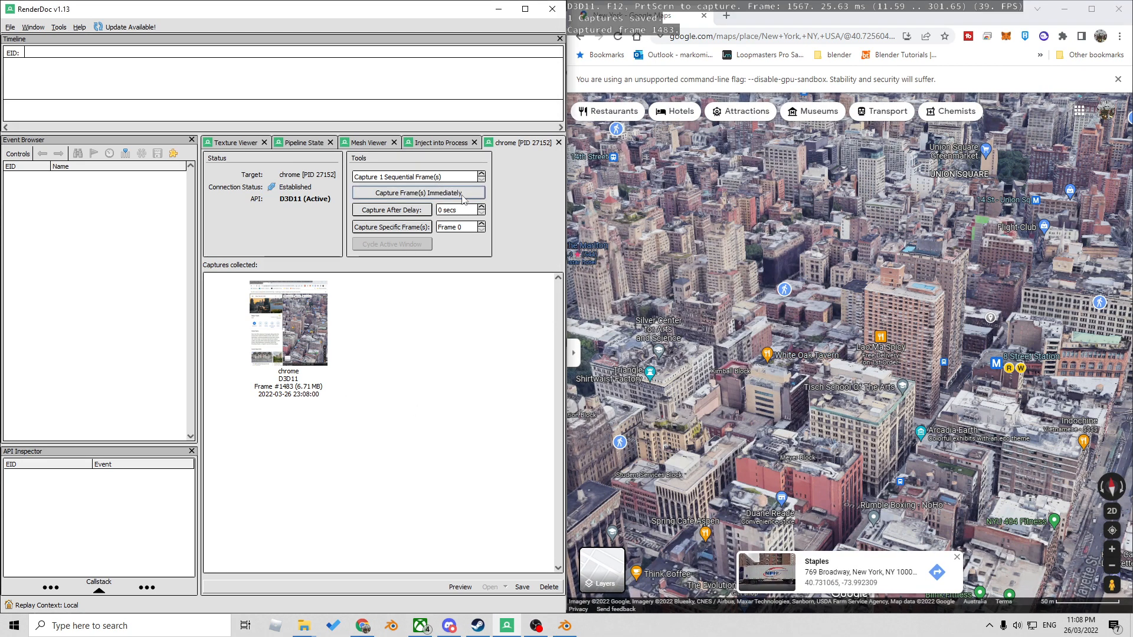
pyautogui.click(417, 192)
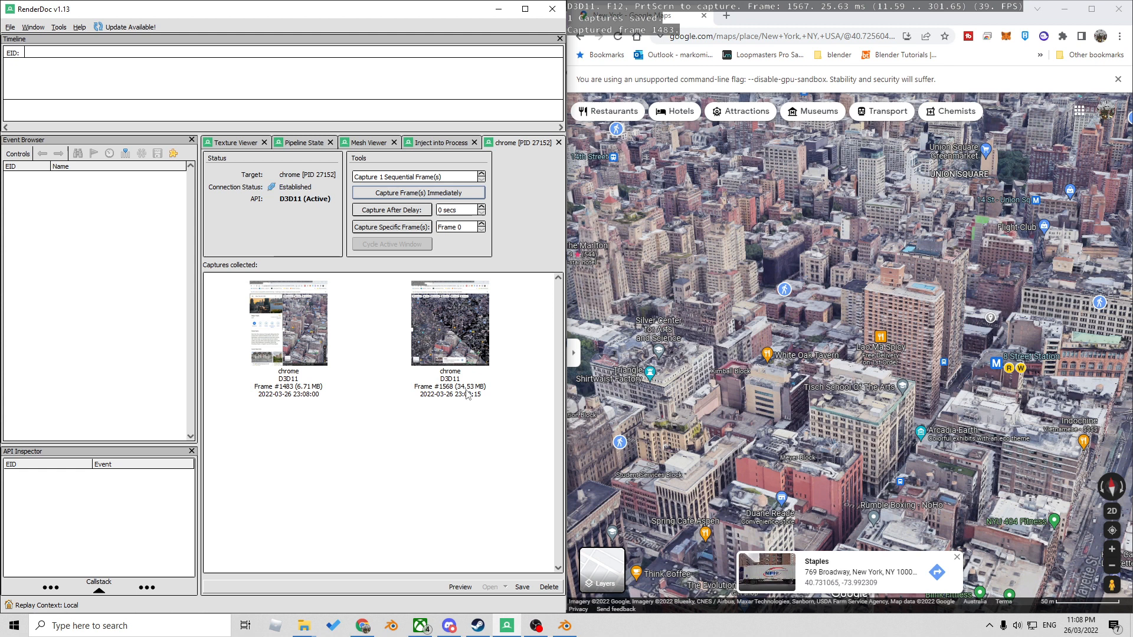
pyautogui.moveTo(520, 467)
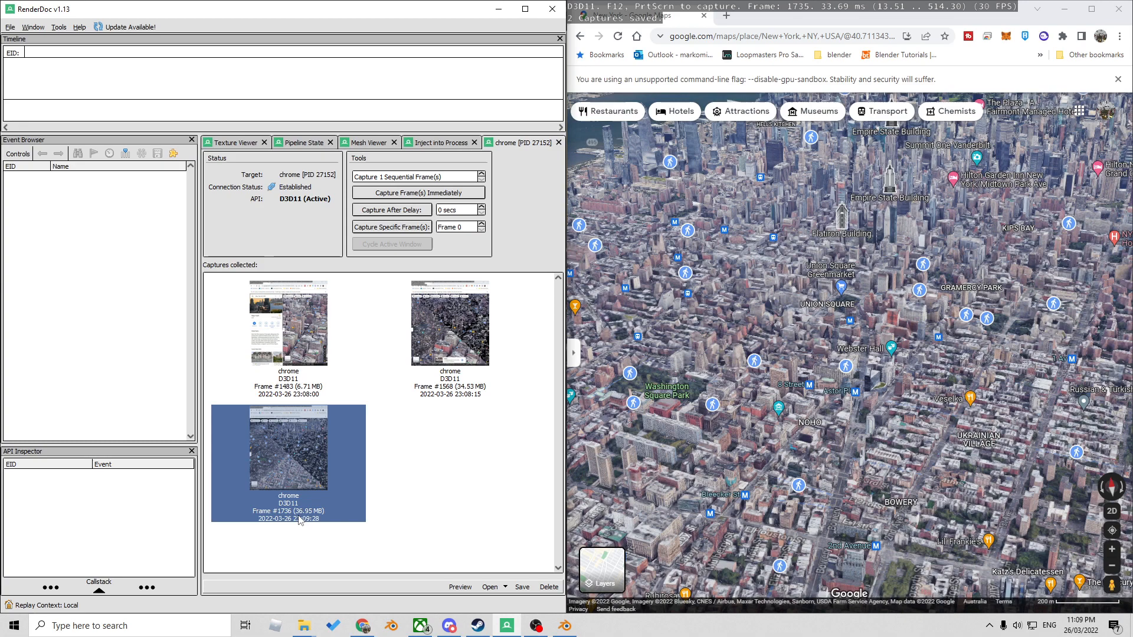
# - Review the newest capture's options and orbit around the imported city building meshes
pyautogui.rightClick(287, 462)
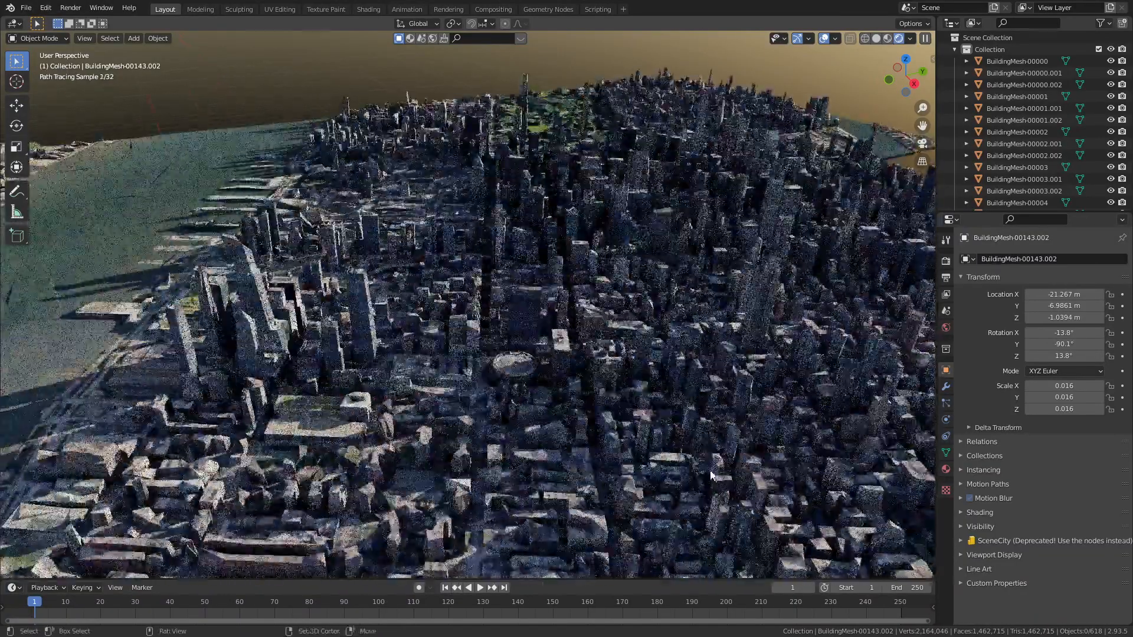
pyautogui.moveTo(711, 474); pyautogui.dragTo(494, 282)
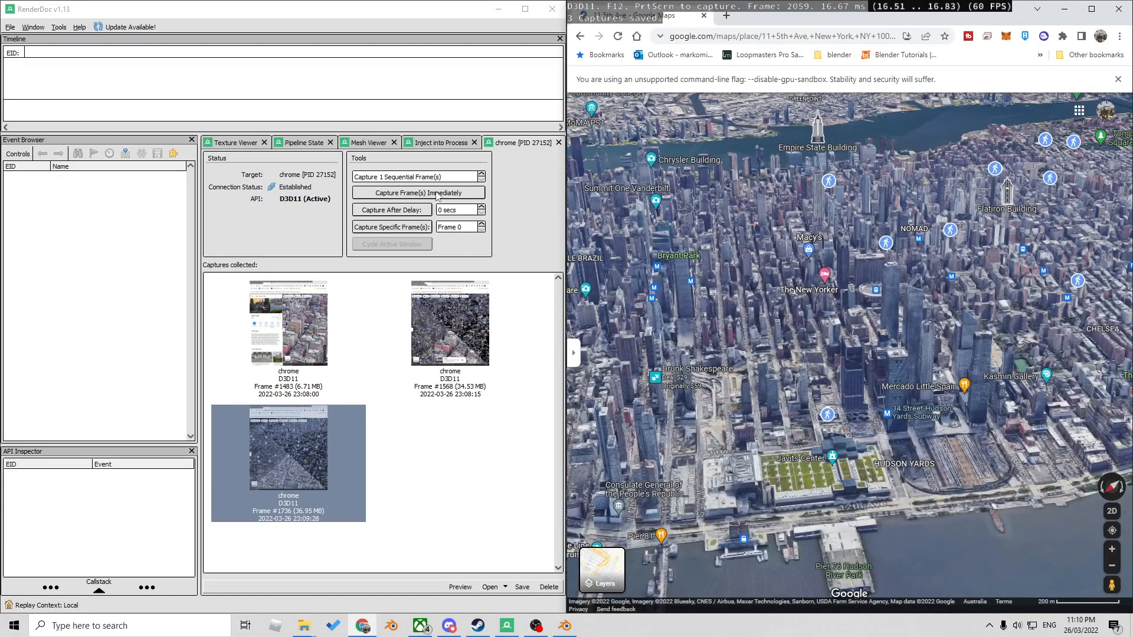
pyautogui.moveTo(805, 401)
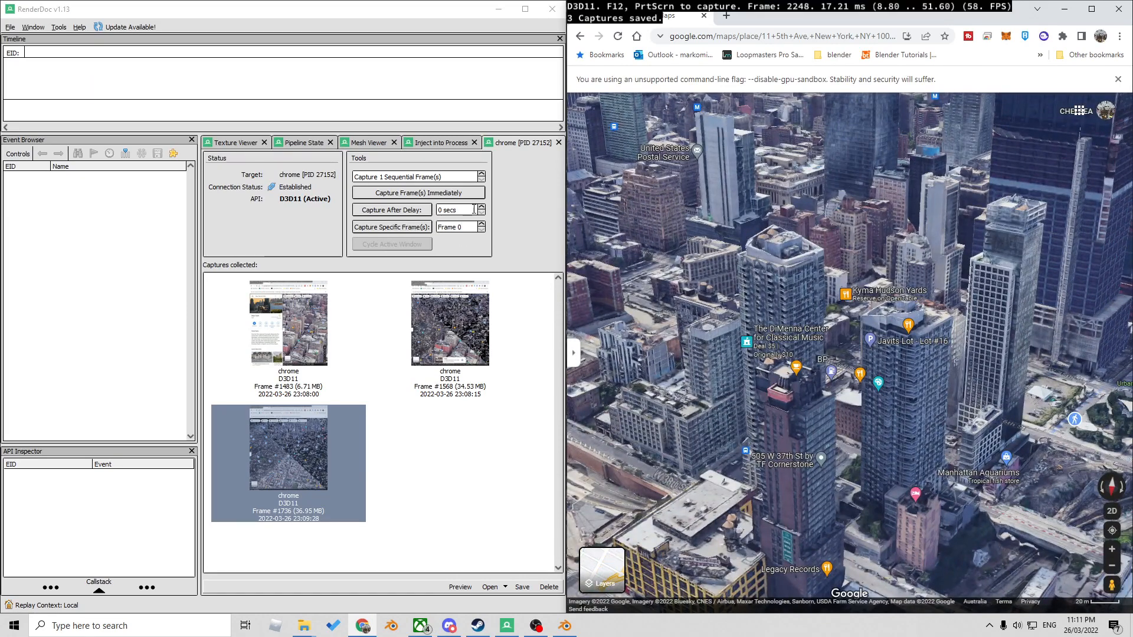
# - Take a 1-second delayed capture of Hudson Yards and select the new frame 2281
pyautogui.click(455, 210)
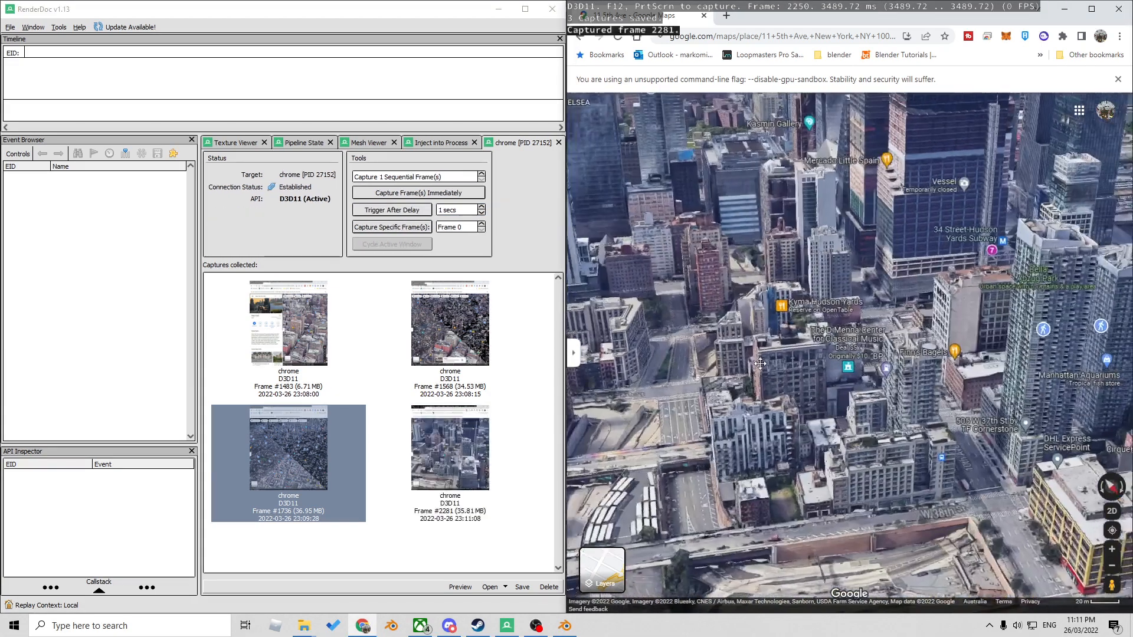
pyautogui.click(450, 448)
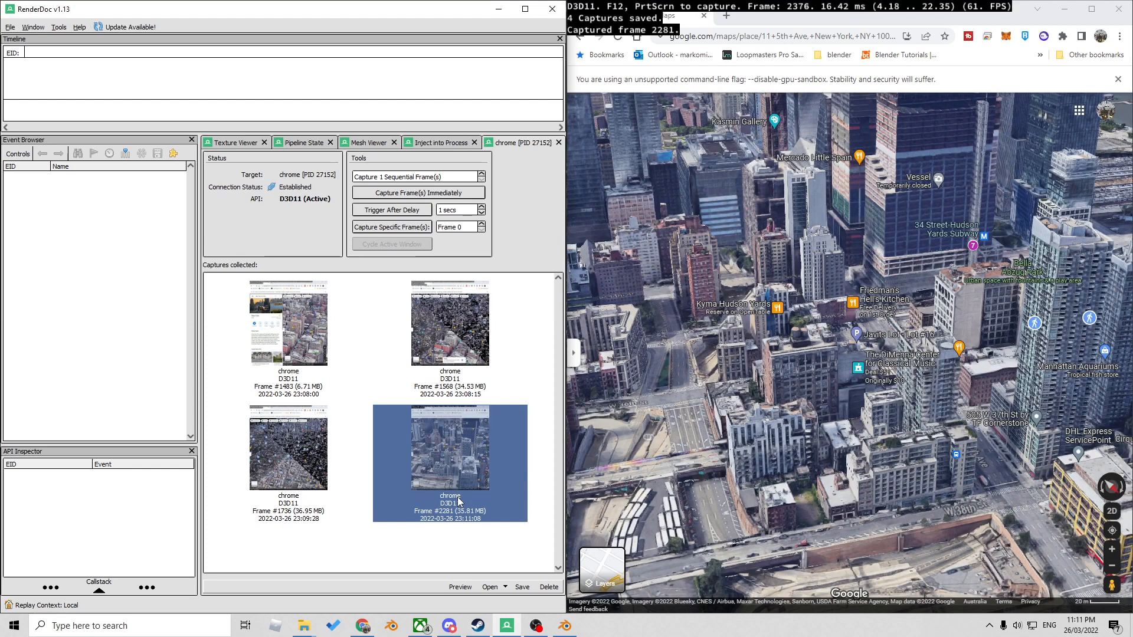